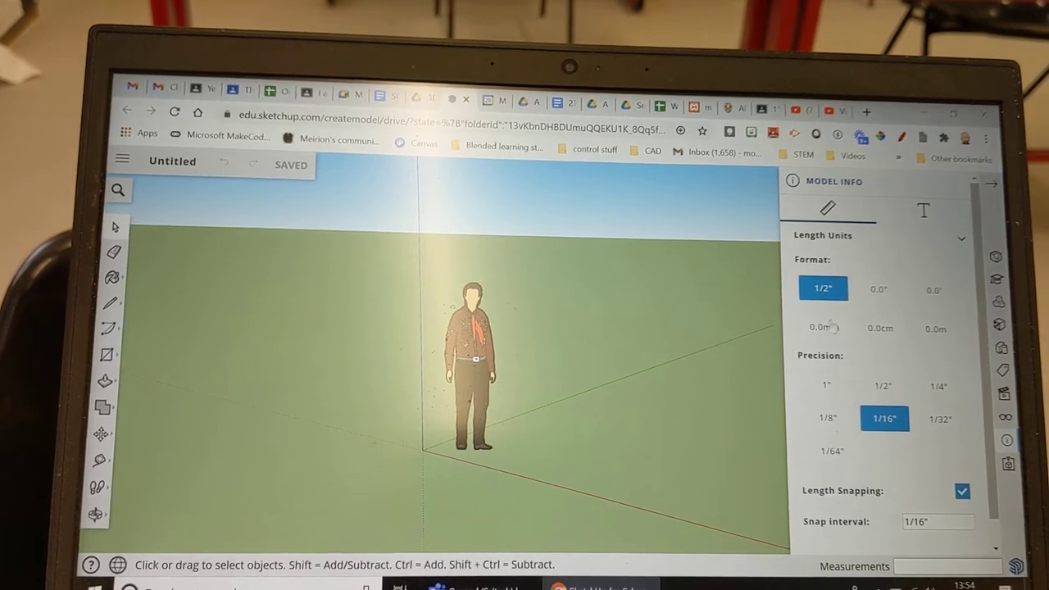
# Step: Choose the 0.0mm length format and its precision in Model Info
pyautogui.click(823, 328)
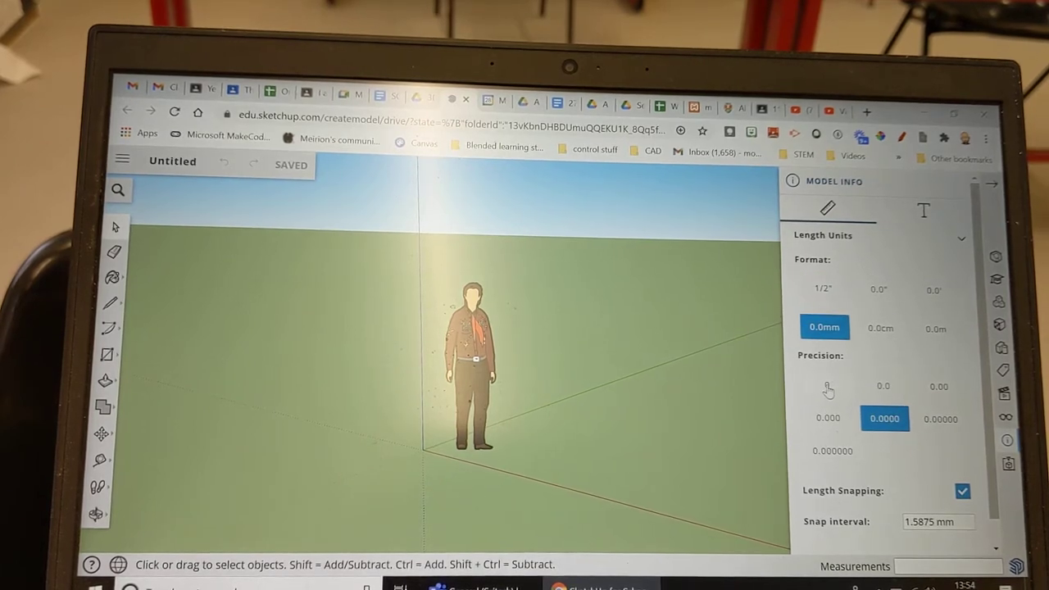
pyautogui.click(882, 387)
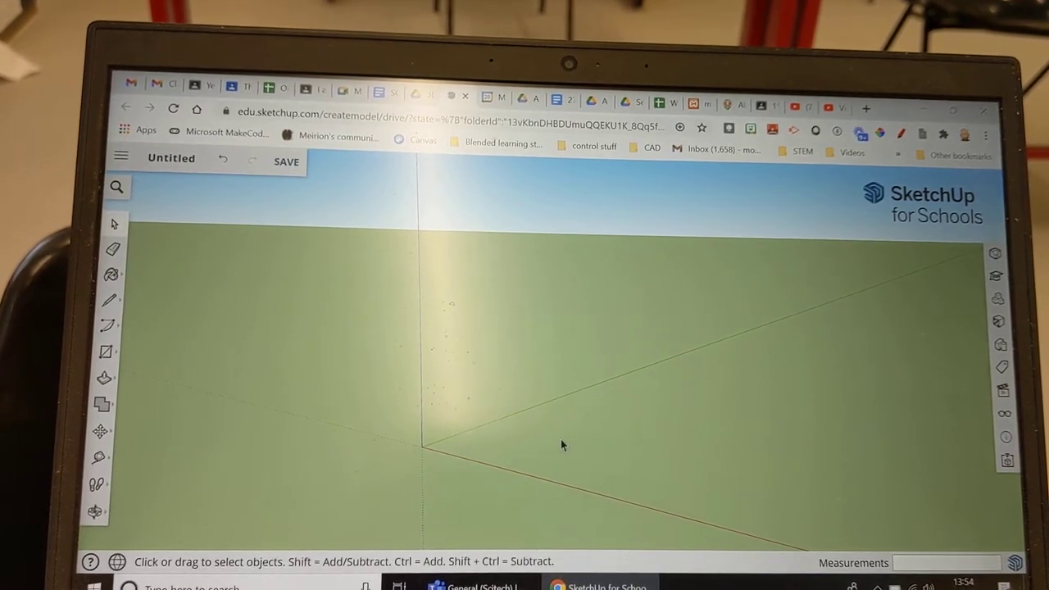
pyautogui.moveTo(975, 310)
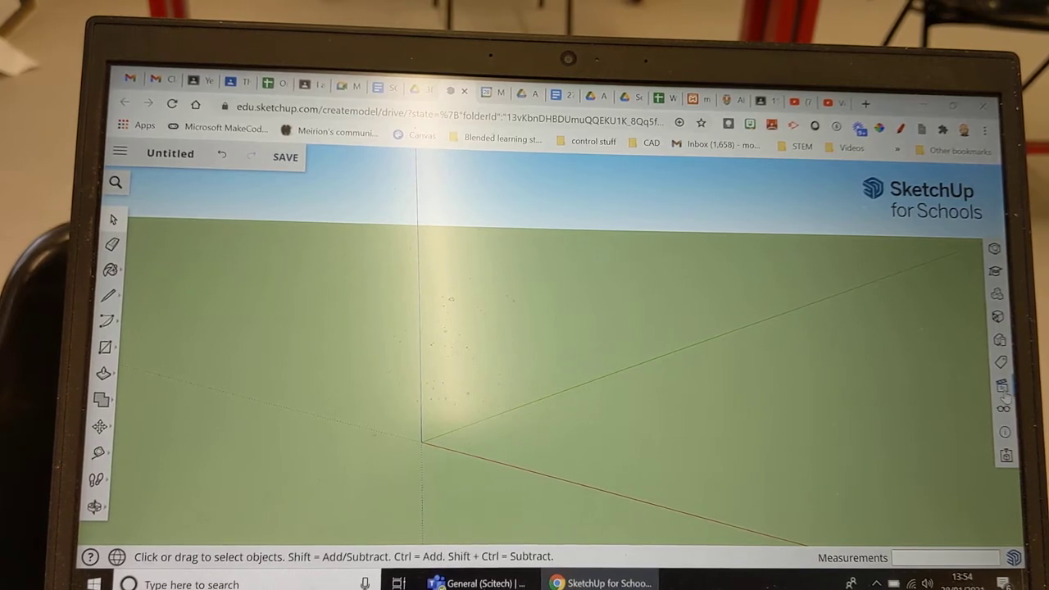
# Step: Switch to the Top view to look straight down on the ground plane
pyautogui.click(1000, 387)
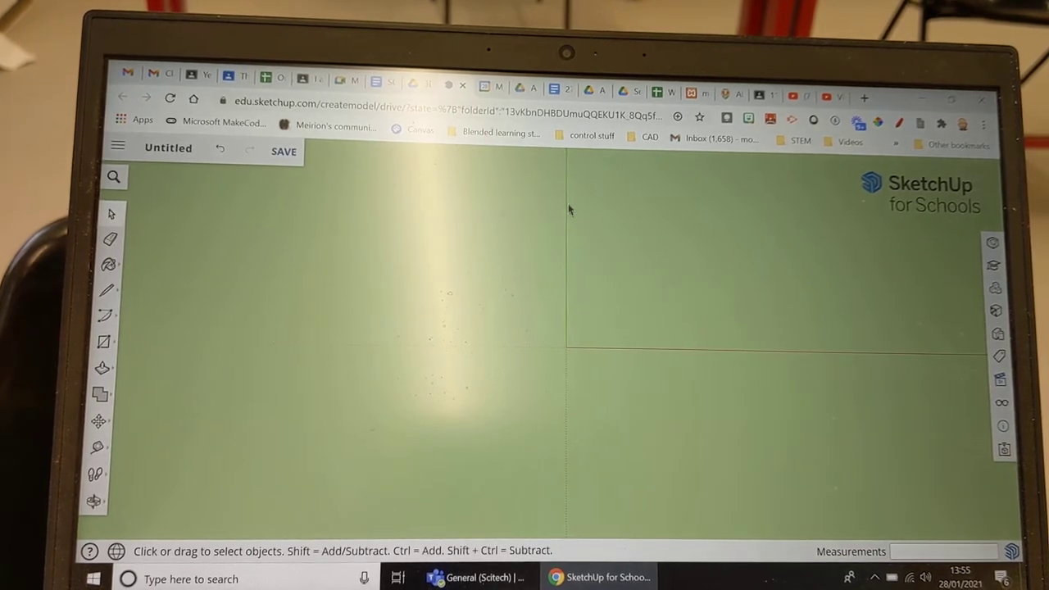
pyautogui.moveTo(574, 361)
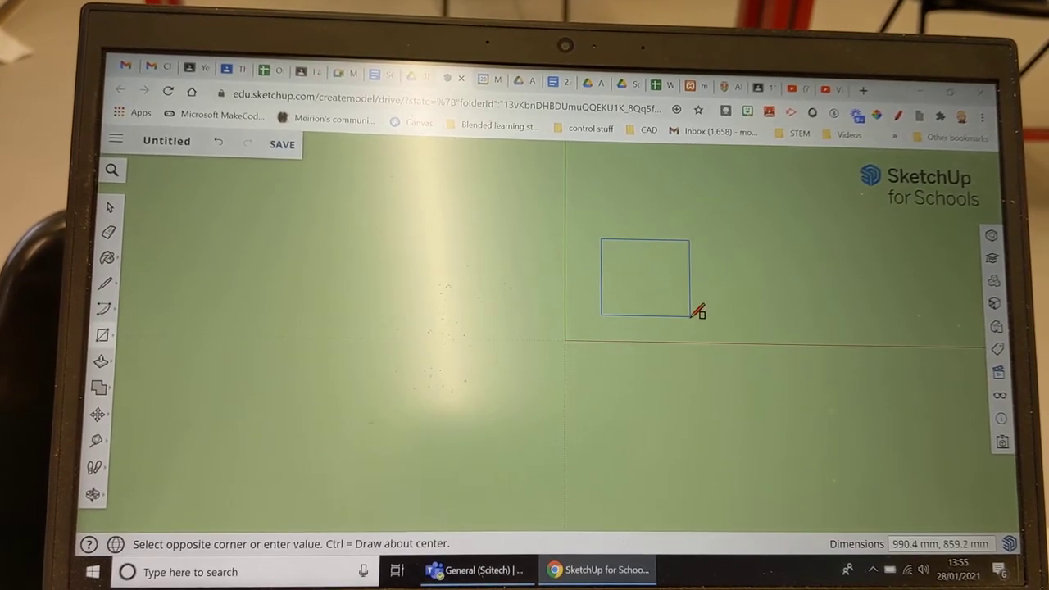
# Step: Draw a large filled square in the centre of the ground with the Rectangle tool
pyautogui.click(698, 314)
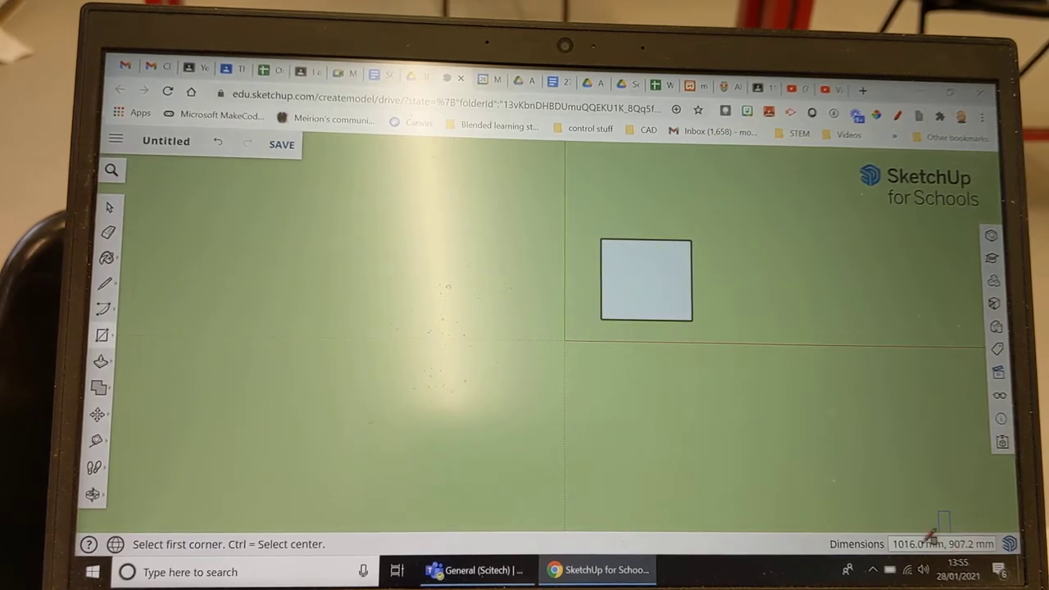
pyautogui.moveTo(839, 400)
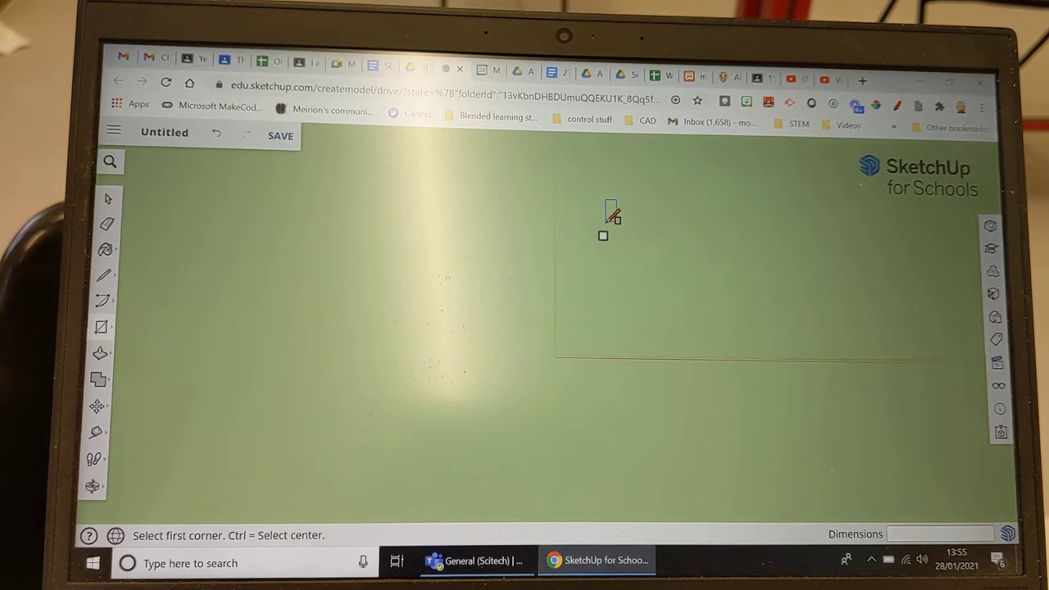
pyautogui.moveTo(603, 236); pyautogui.dragTo(619, 351)
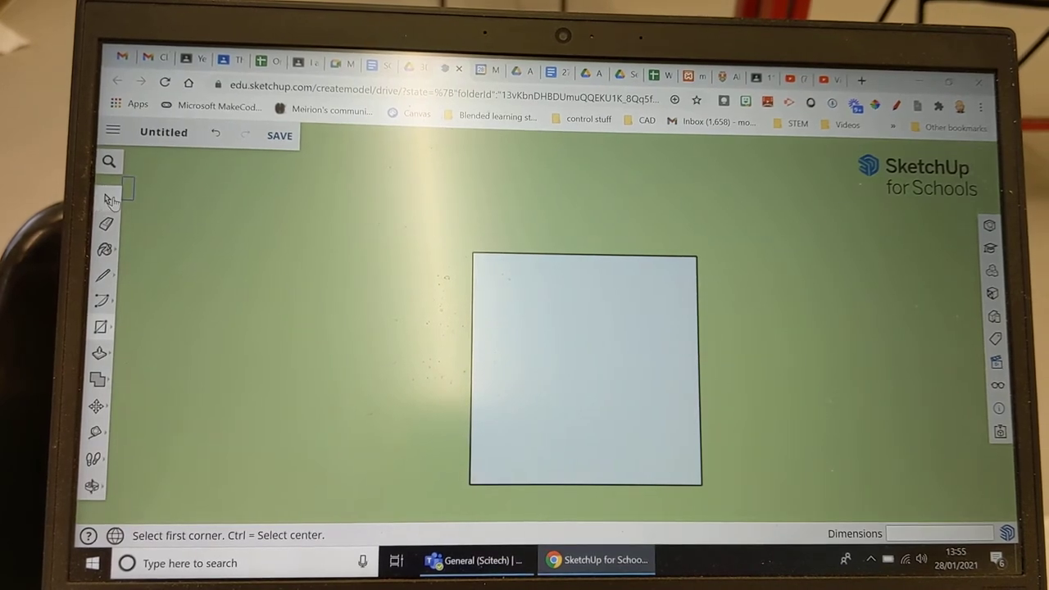
# Step: Draw the corner-to-corner diagonals and dividing lines that split the square into tangram pieces
pyautogui.click(107, 197)
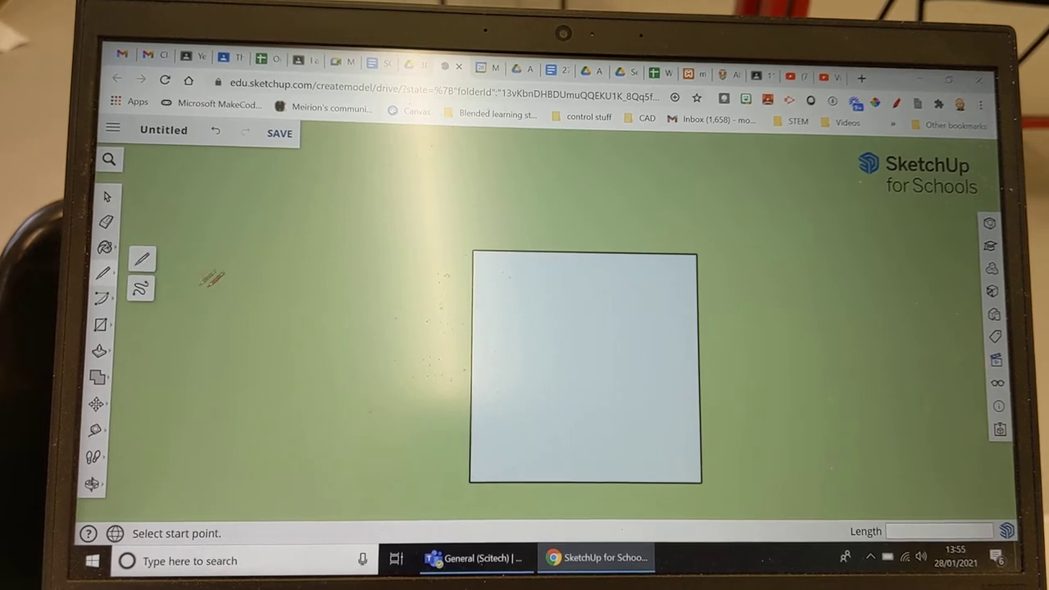
pyautogui.moveTo(474, 249)
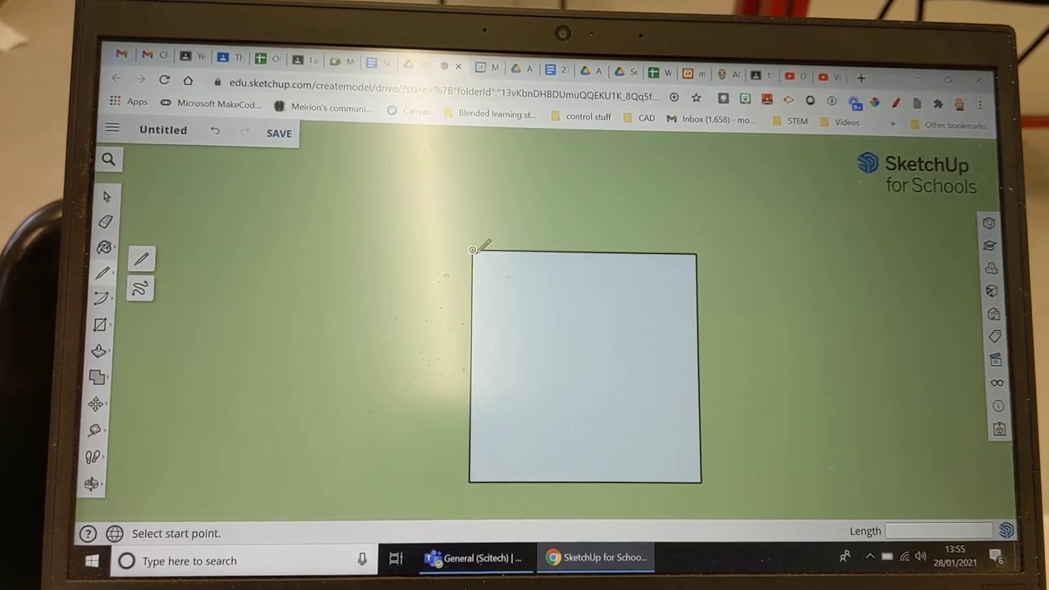
pyautogui.click(472, 249)
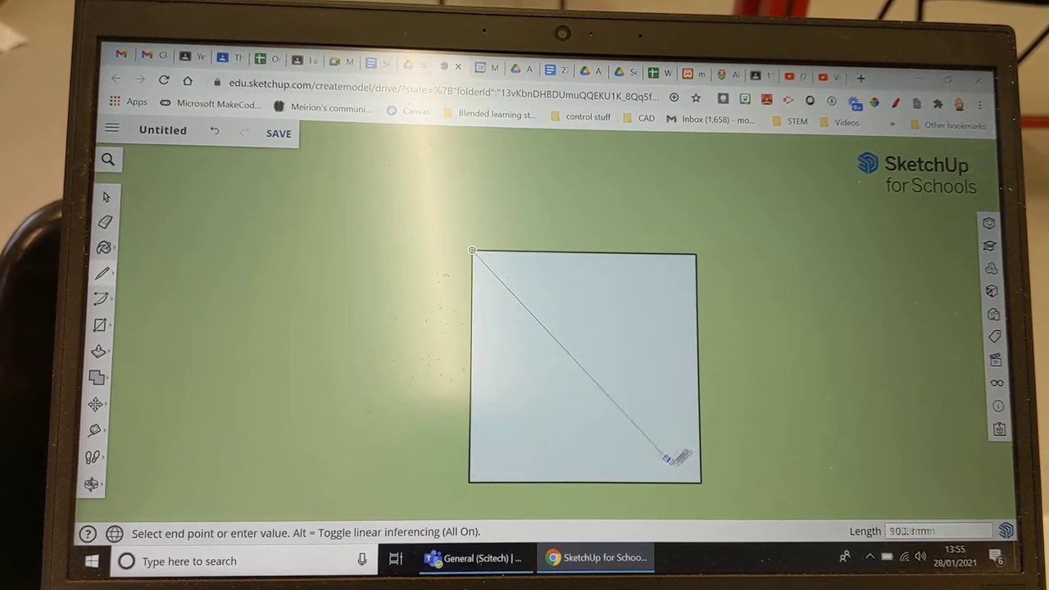
pyautogui.click(691, 479)
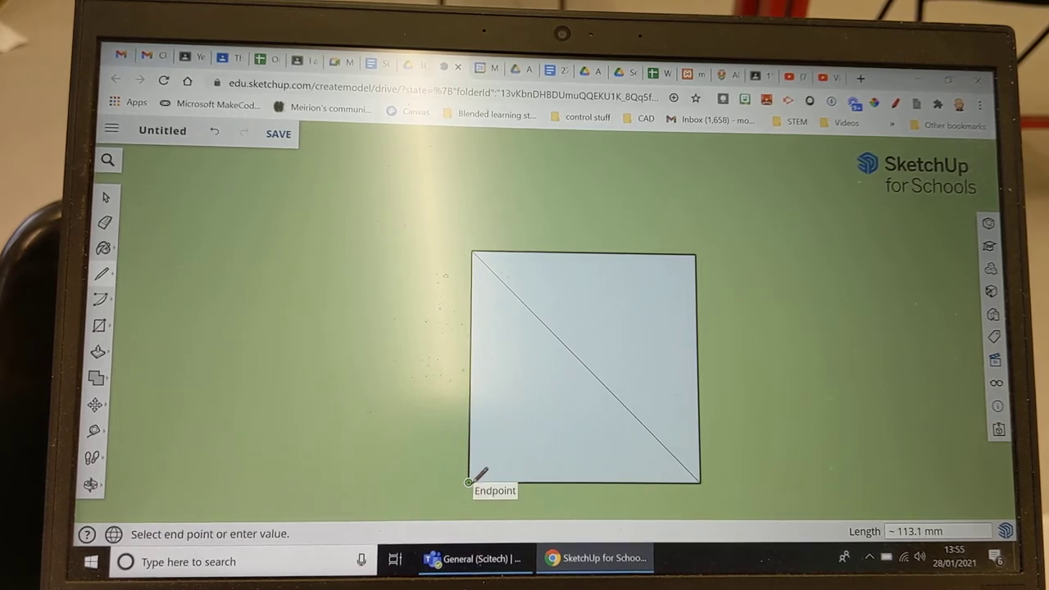
pyautogui.moveTo(468, 482); pyautogui.dragTo(696, 255)
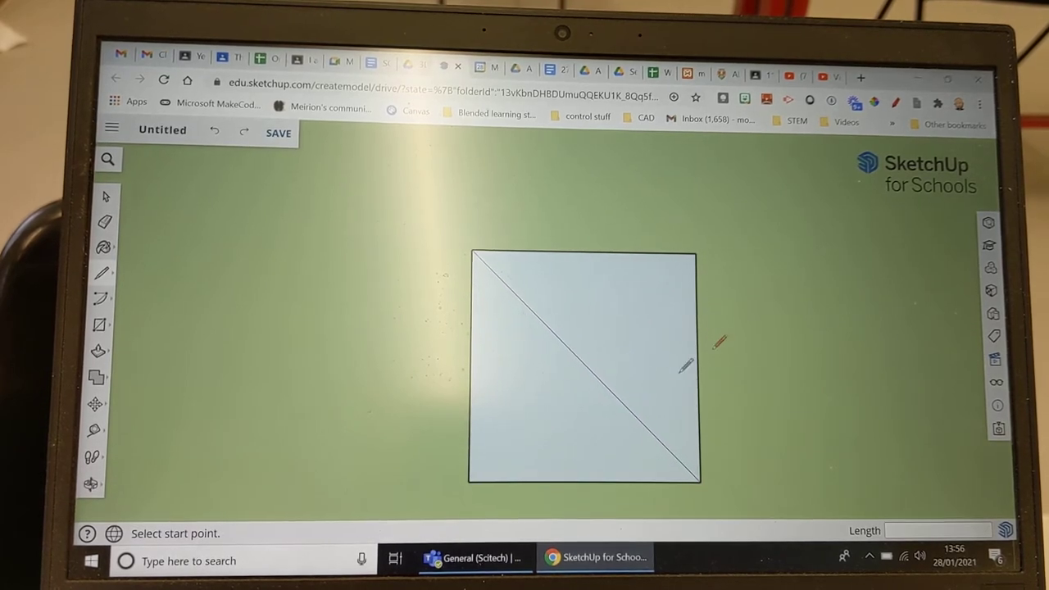
pyautogui.moveTo(469, 479)
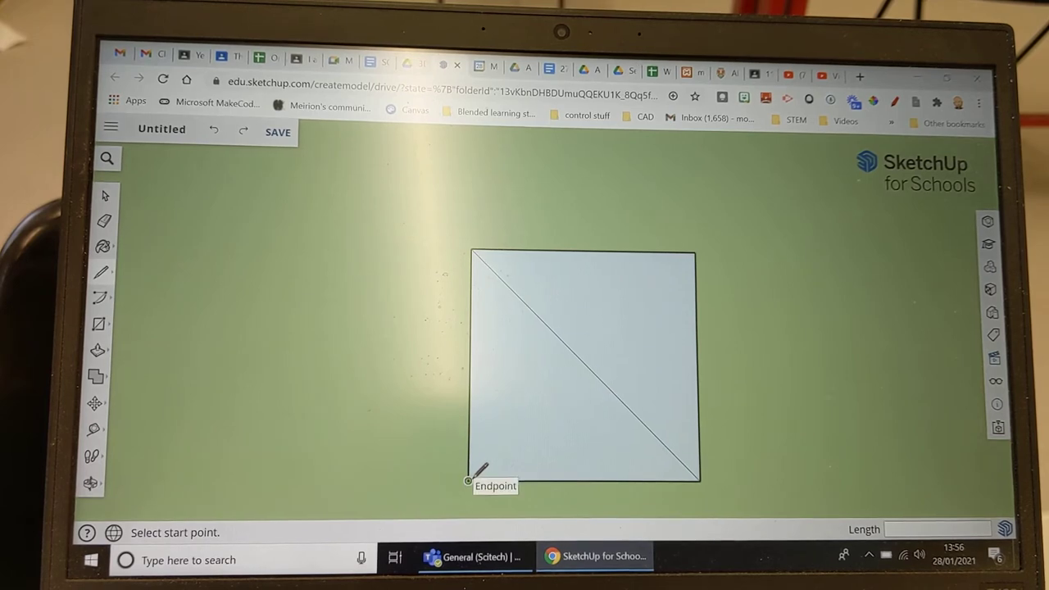
pyautogui.moveTo(469, 480); pyautogui.dragTo(691, 256)
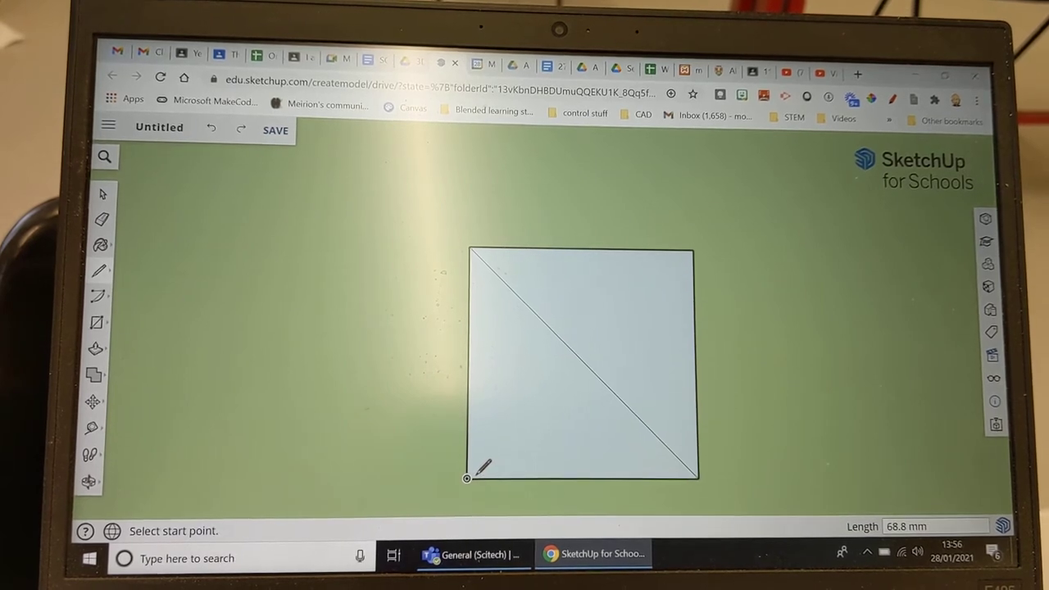
pyautogui.moveTo(467, 479); pyautogui.dragTo(697, 249)
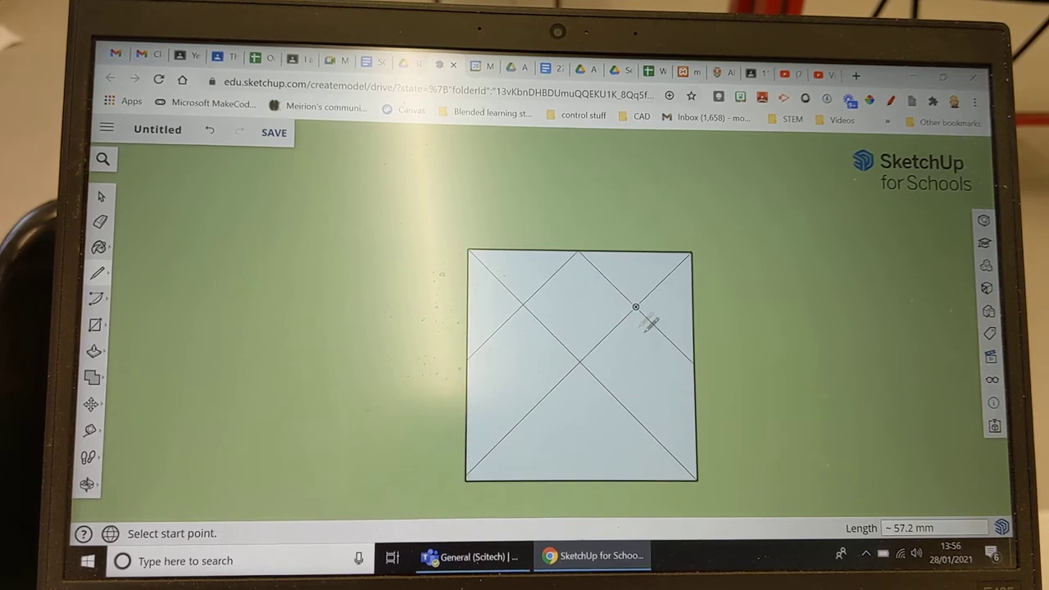
pyautogui.click(636, 308)
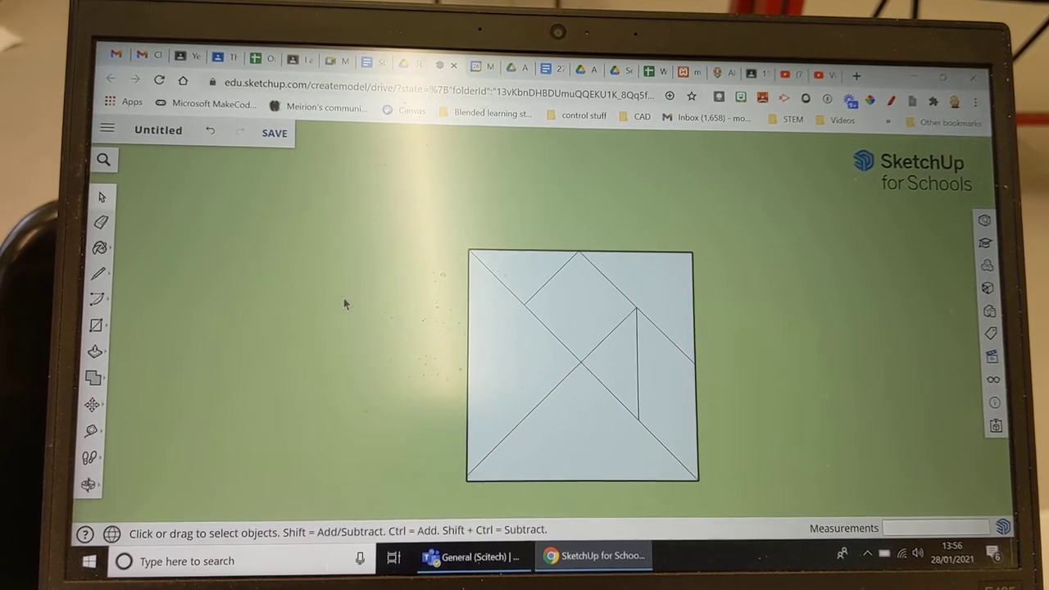
pyautogui.moveTo(193, 237)
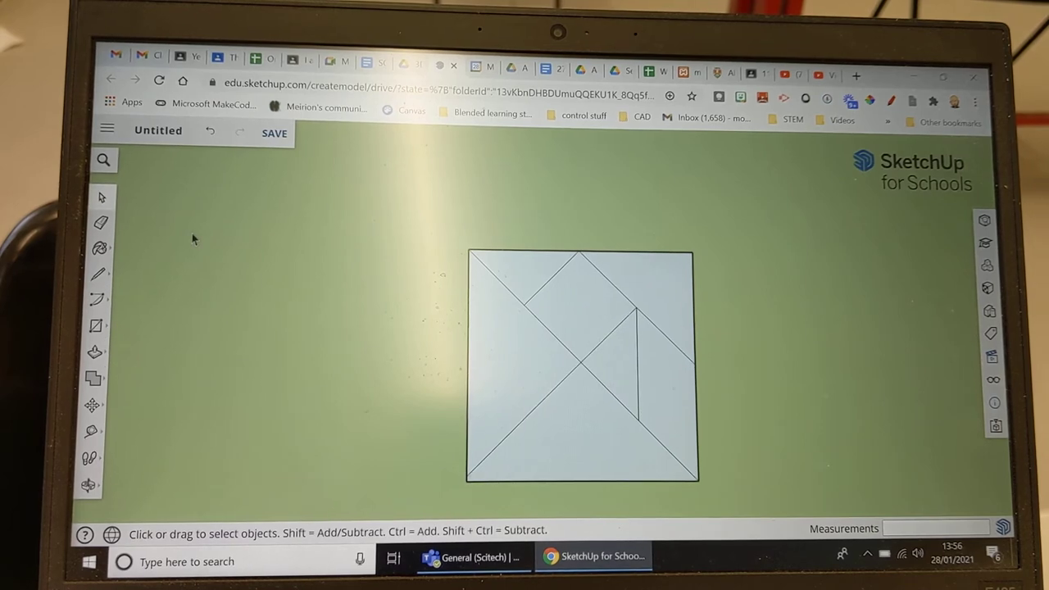
# Step: Start a Google Drive save and name the model 'tangram'
pyautogui.click(276, 133)
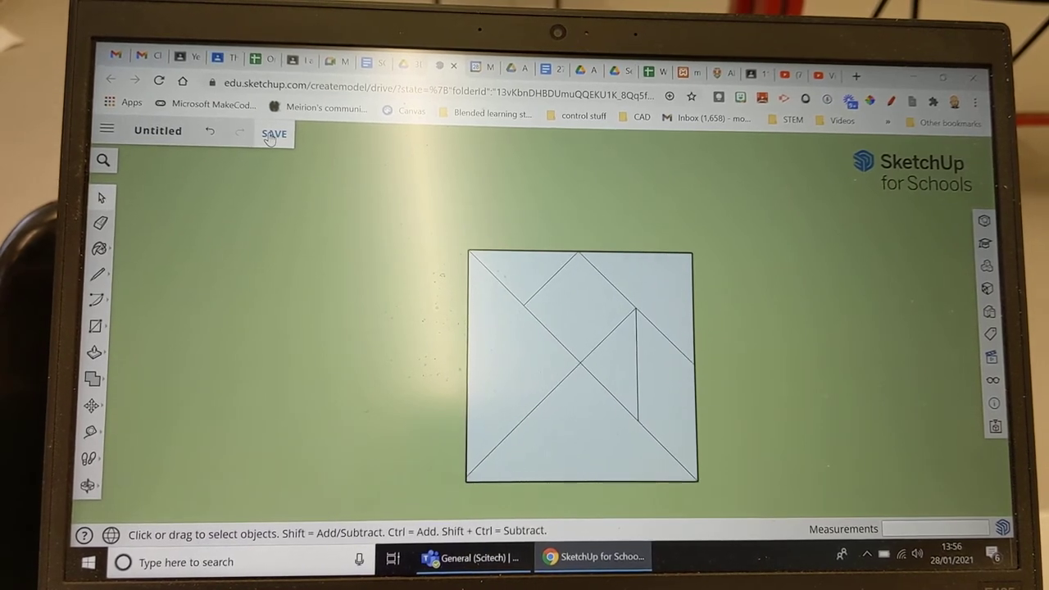
pyautogui.click(276, 135)
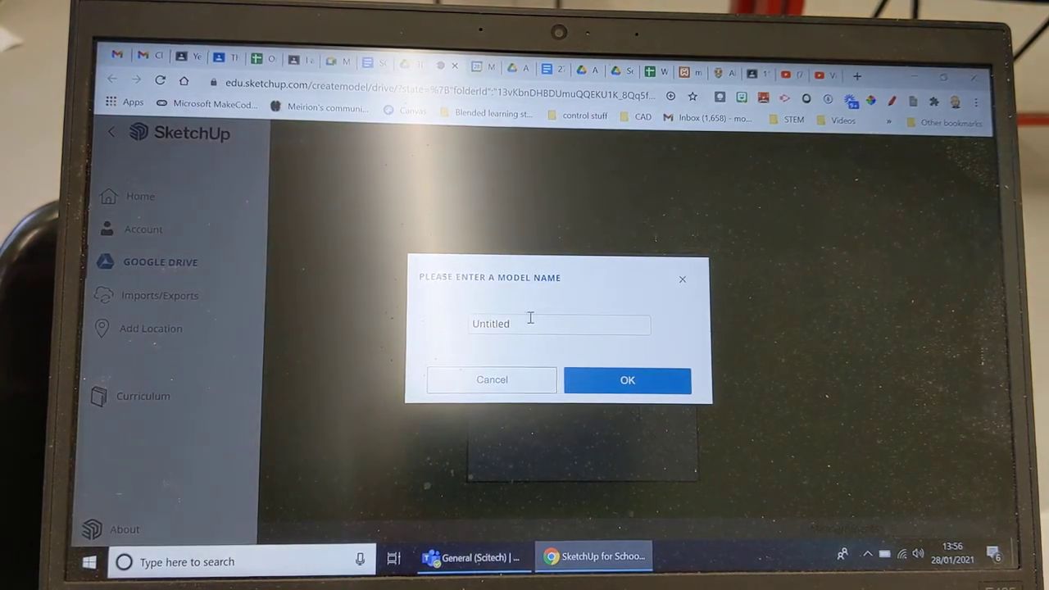
pyautogui.write('tan')
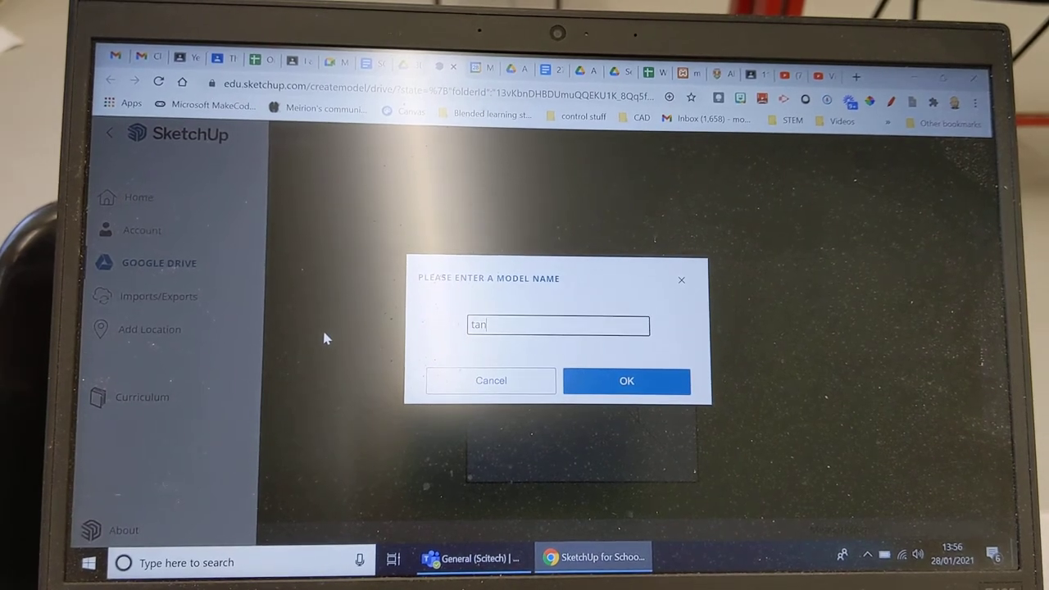
pyautogui.write('gram')
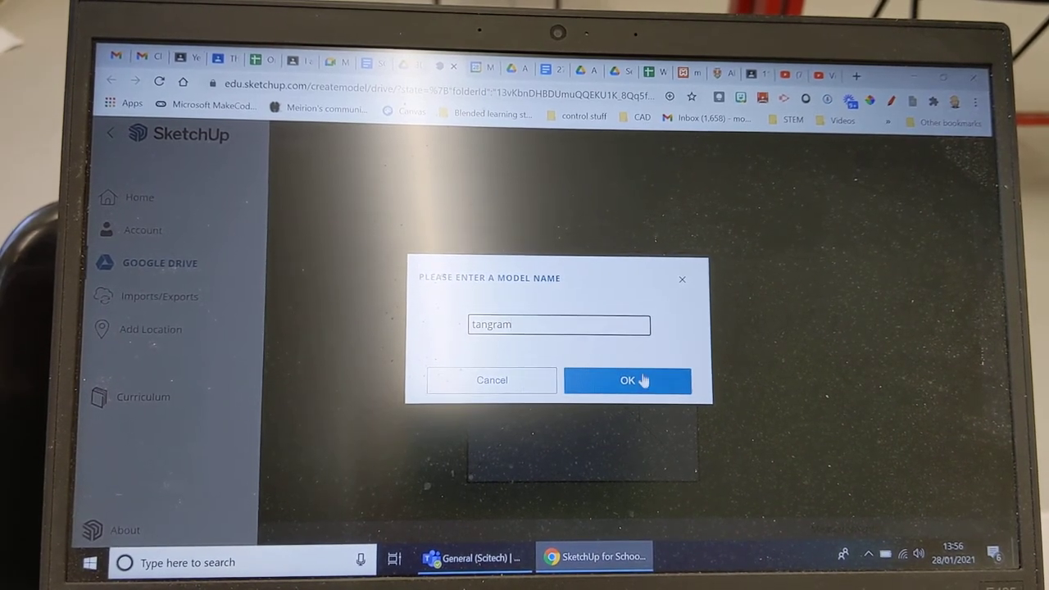
pyautogui.click(626, 380)
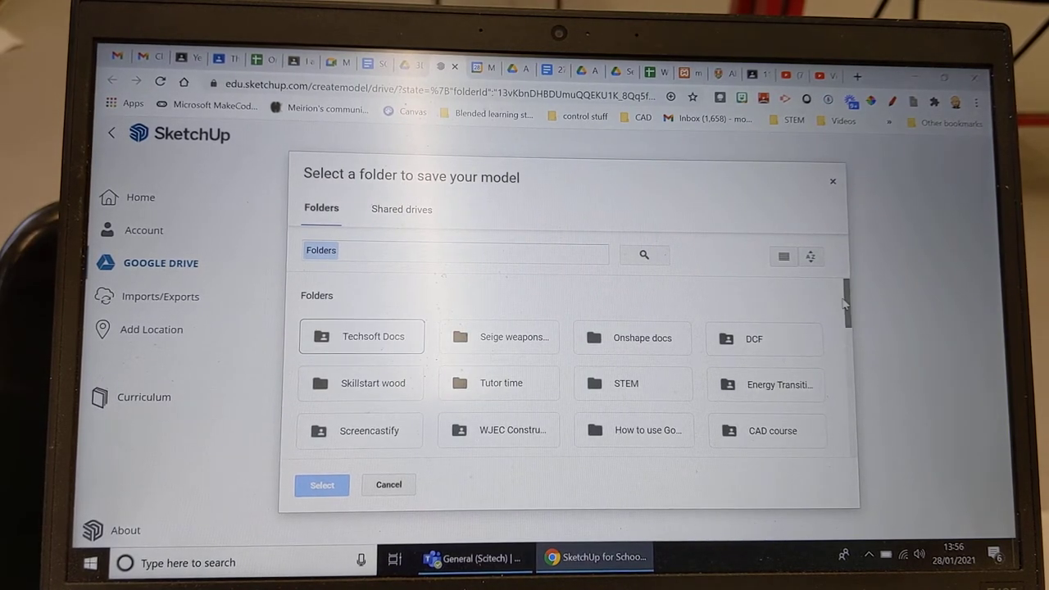
# Step: Pick the Scrapbook folder as save location, hitting a duplicate file name error
pyautogui.scroll(-3)
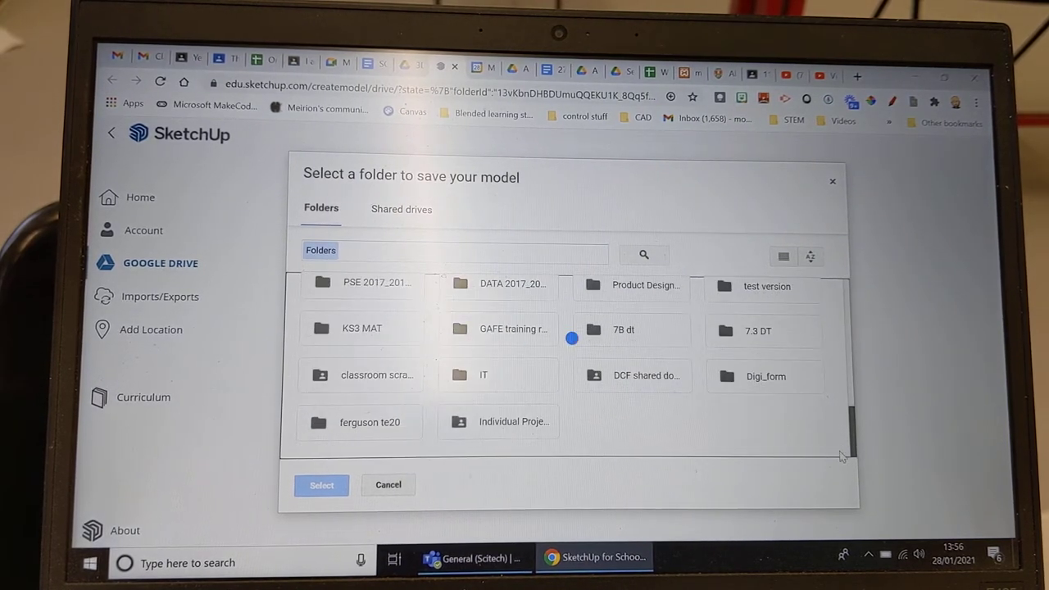
pyautogui.scroll(-3)
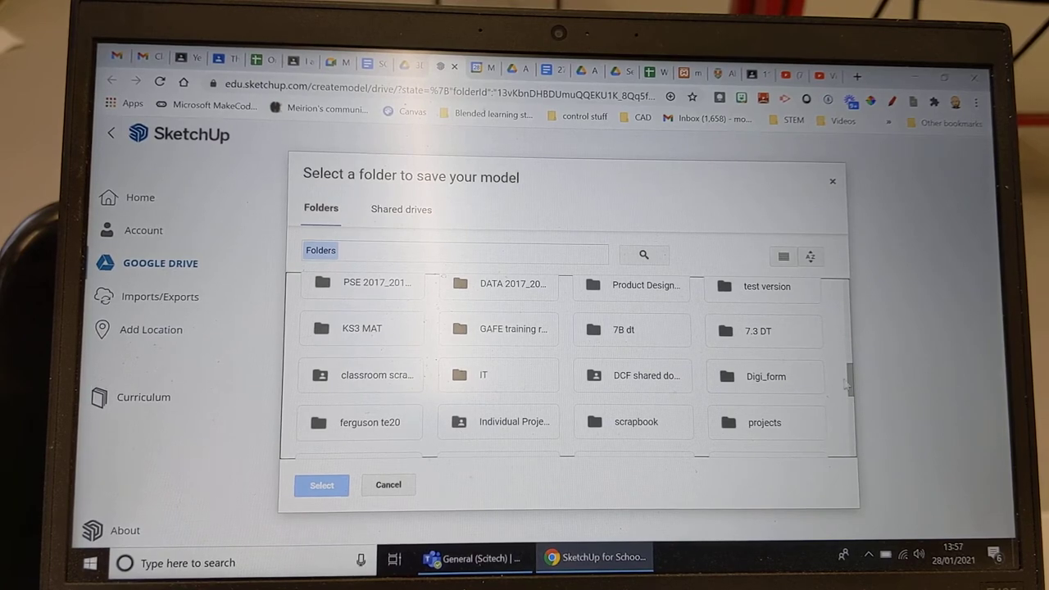
pyautogui.scroll(-3)
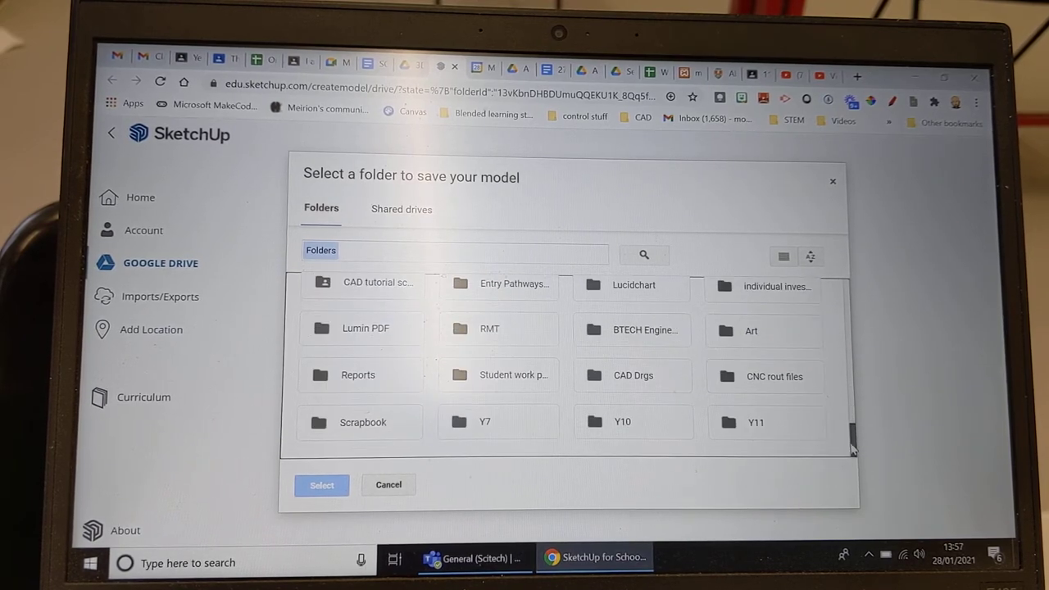
pyautogui.click(363, 423)
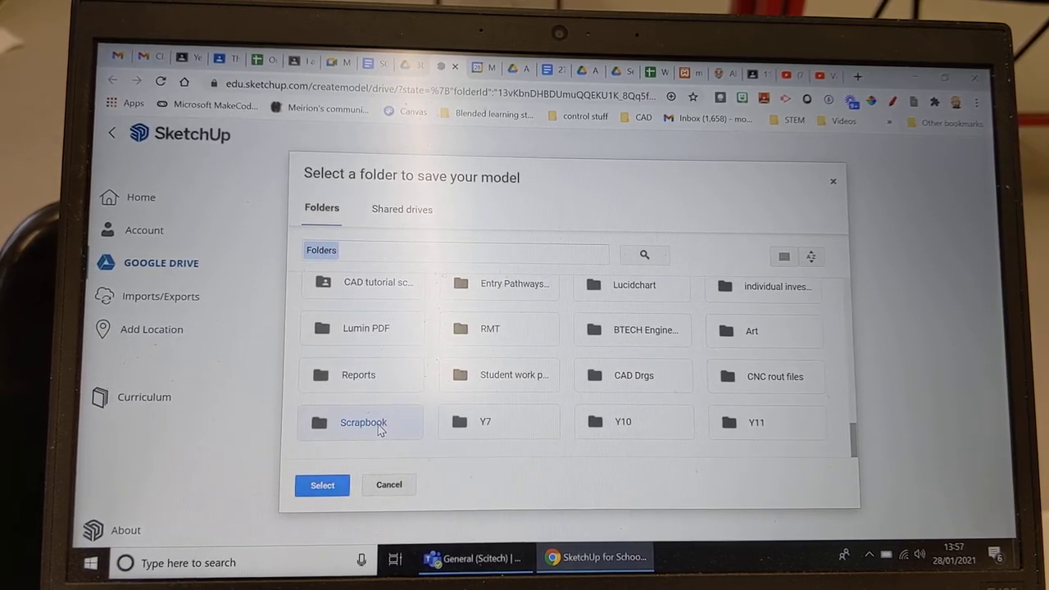
pyautogui.click(322, 485)
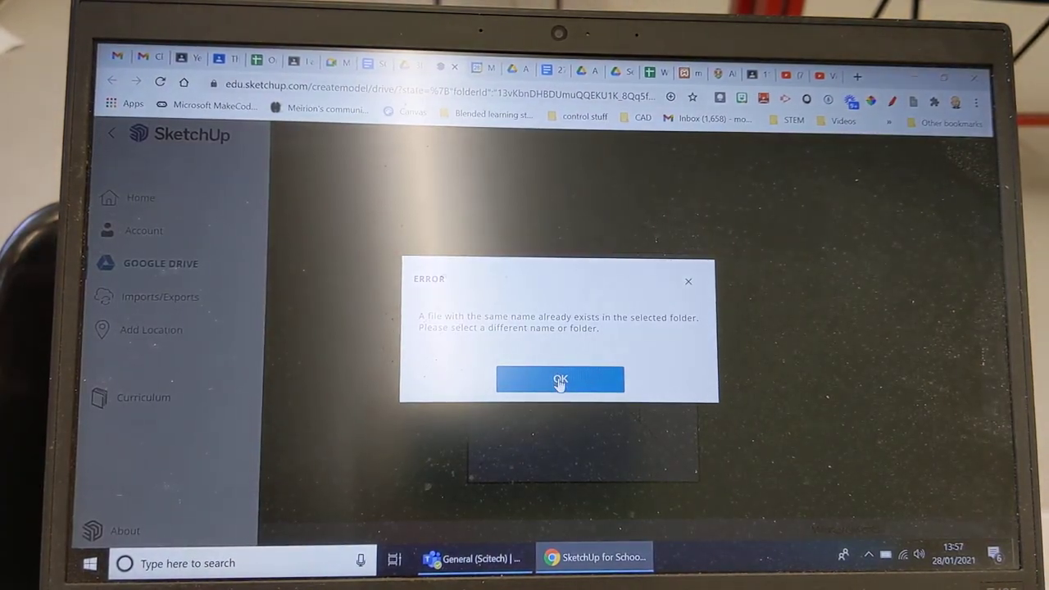
pyautogui.click(560, 380)
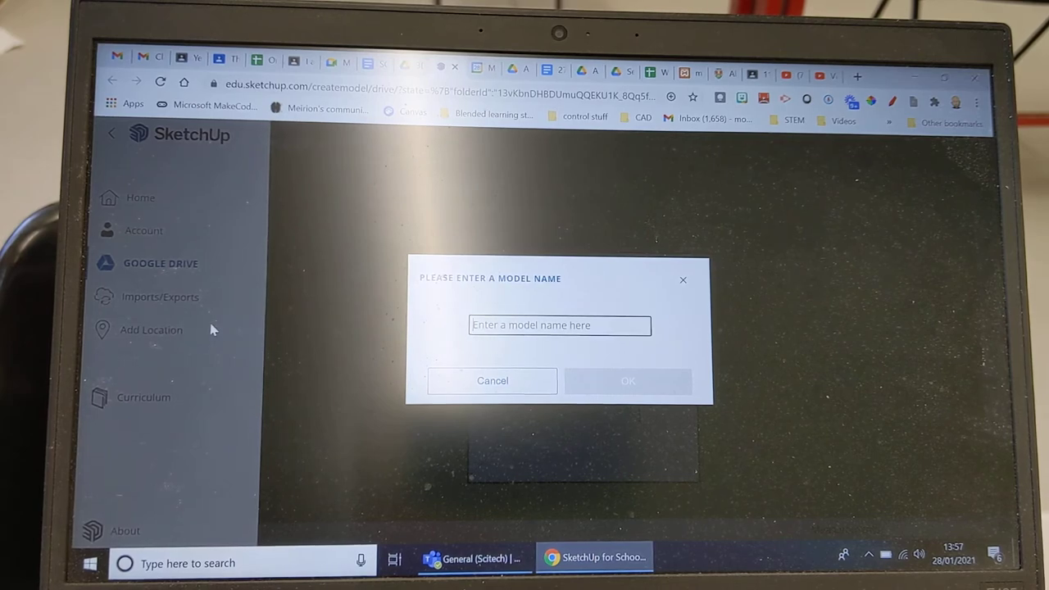
# Step: Rename the model 'tangram 2' and save it into the Scrapbook folder
pyautogui.write('tangram 2')
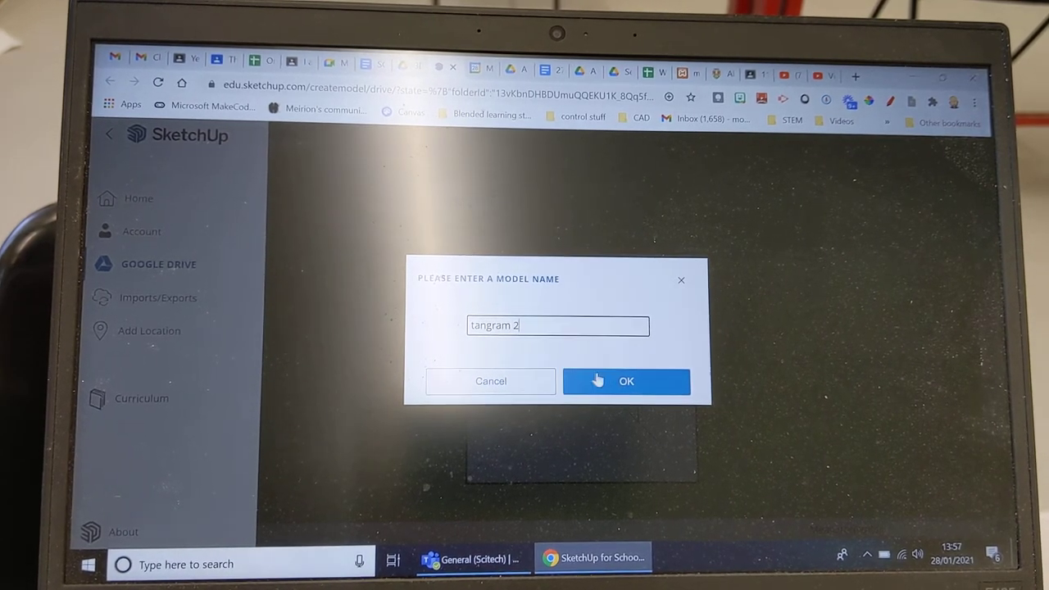
pyautogui.click(626, 380)
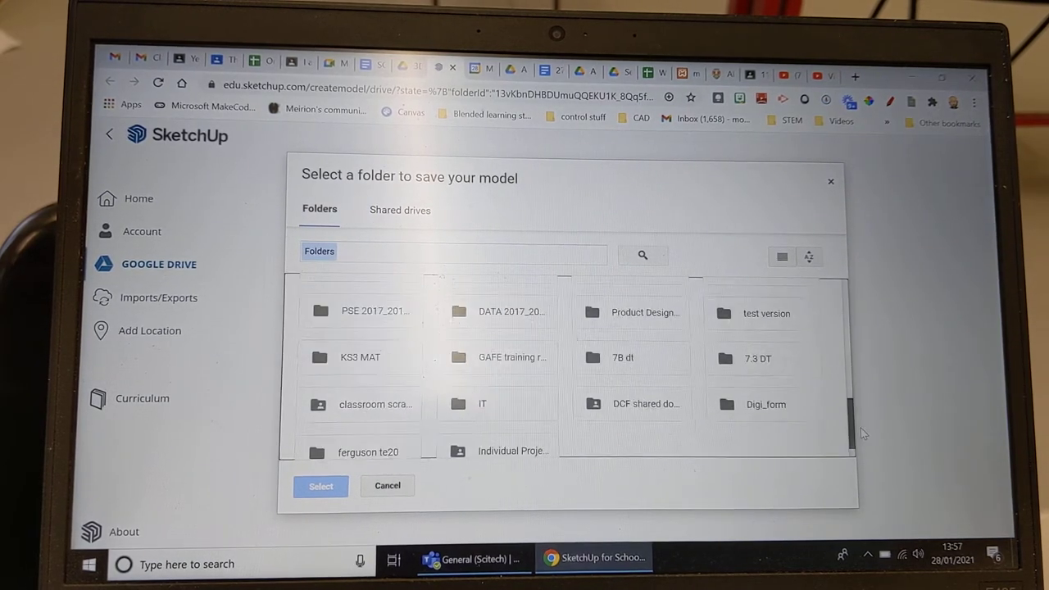
pyautogui.scroll(-3)
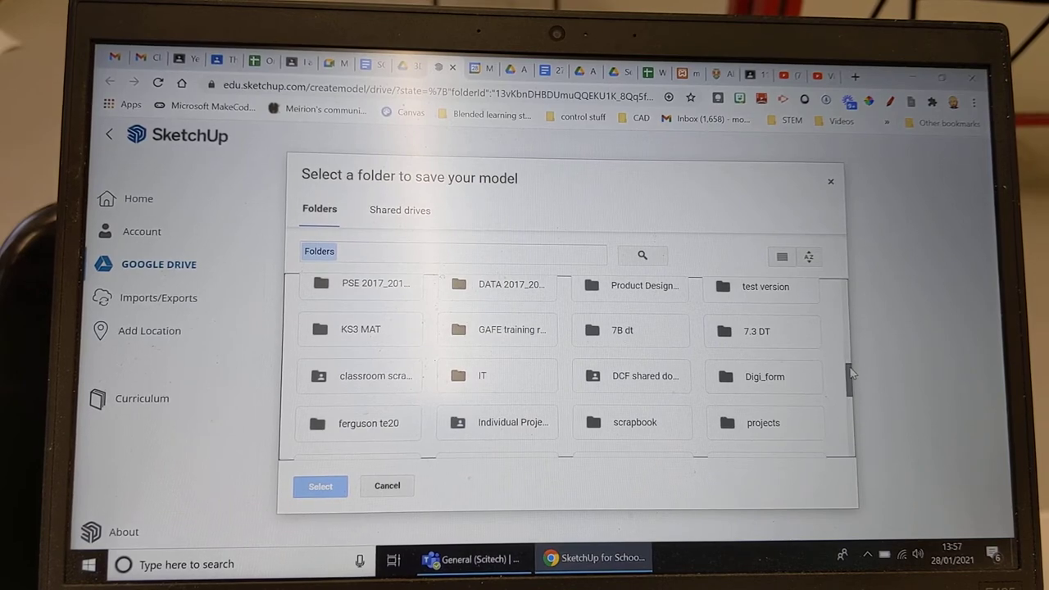
pyautogui.scroll(-3)
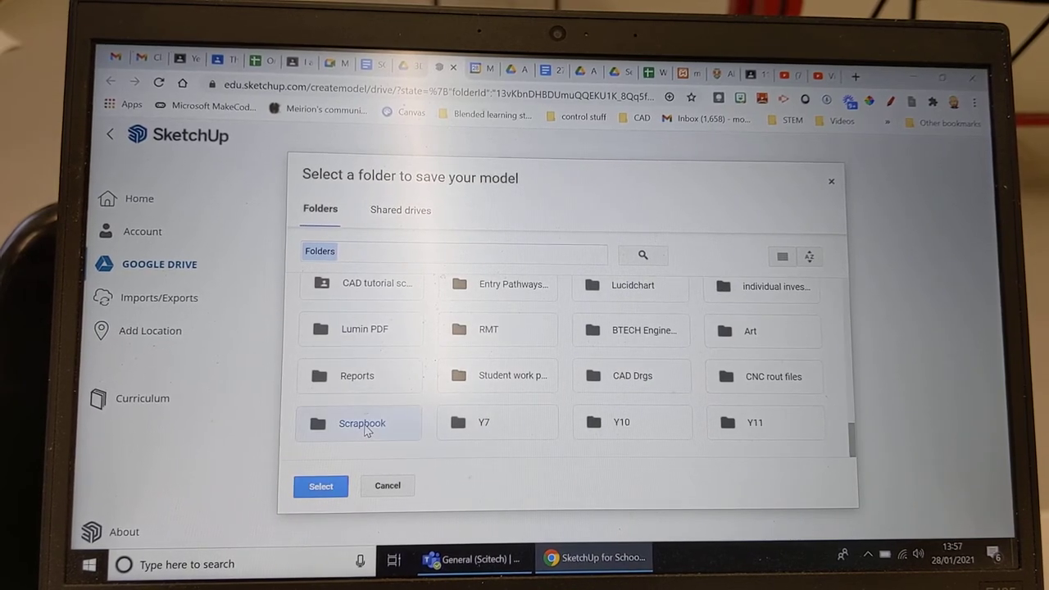
pyautogui.click(322, 485)
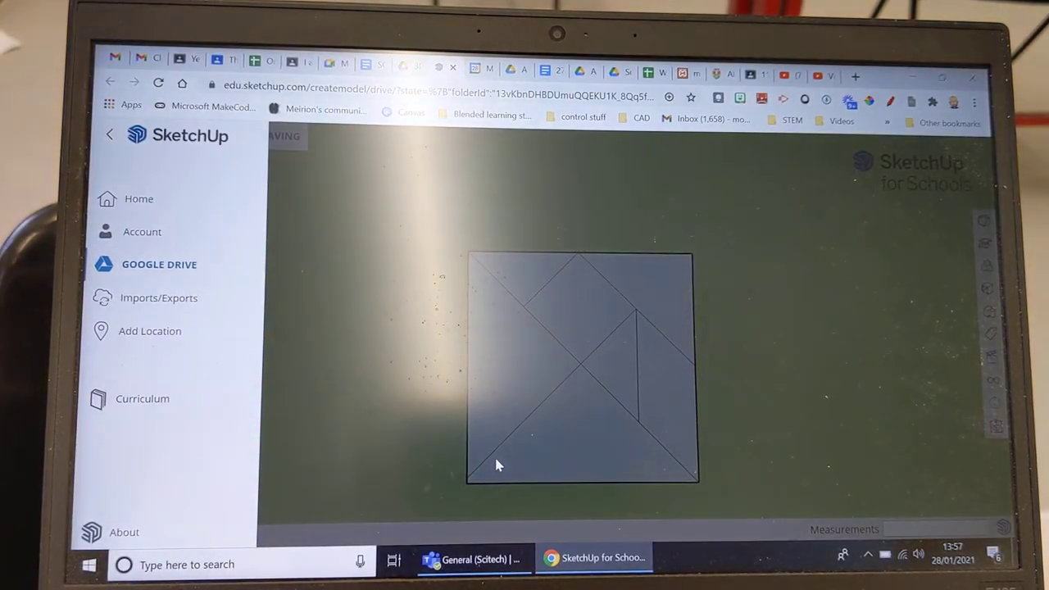
# Step: Choose Export > DXF > 2D from the main menu to bring up the DXF export settings
pyautogui.click(109, 135)
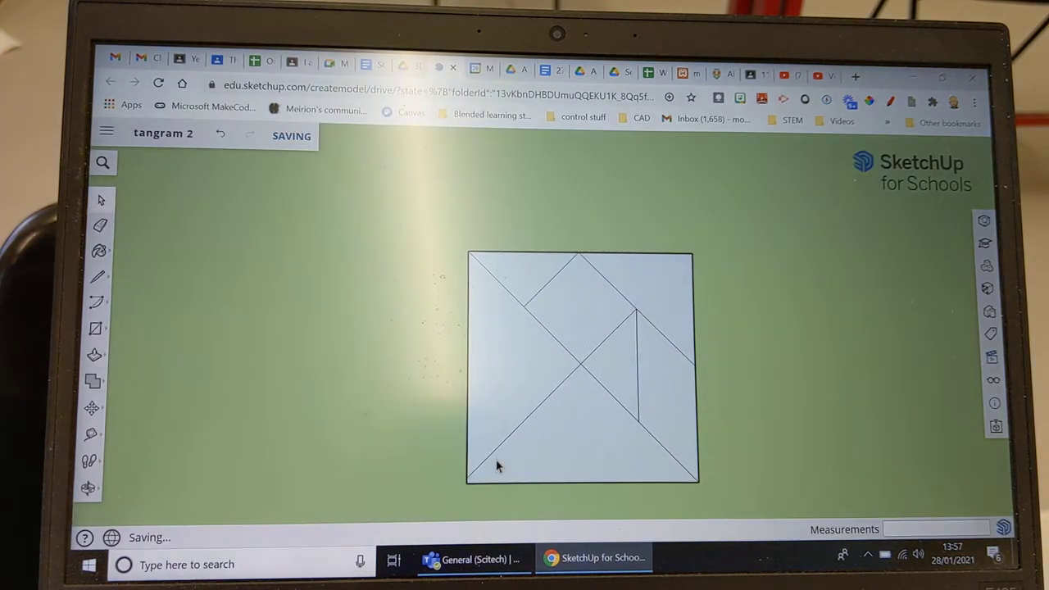
pyautogui.moveTo(249, 351)
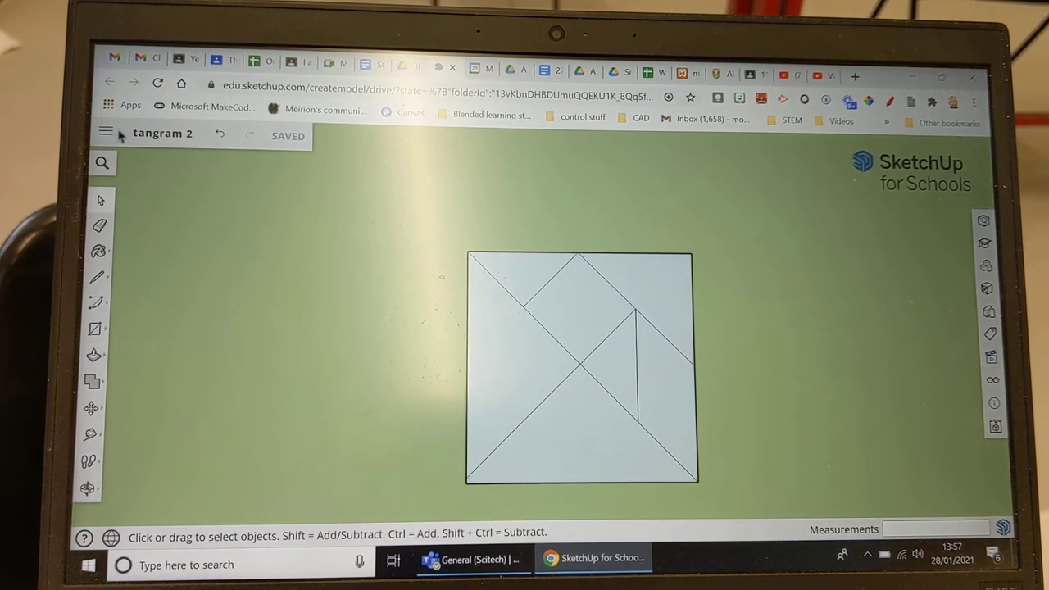
pyautogui.click(105, 135)
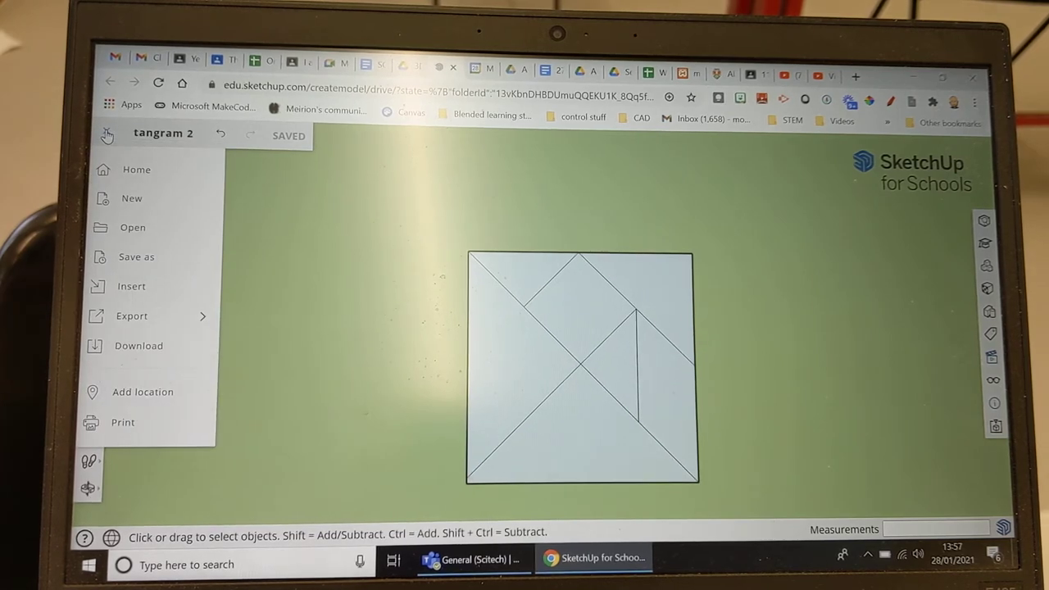
pyautogui.click(131, 314)
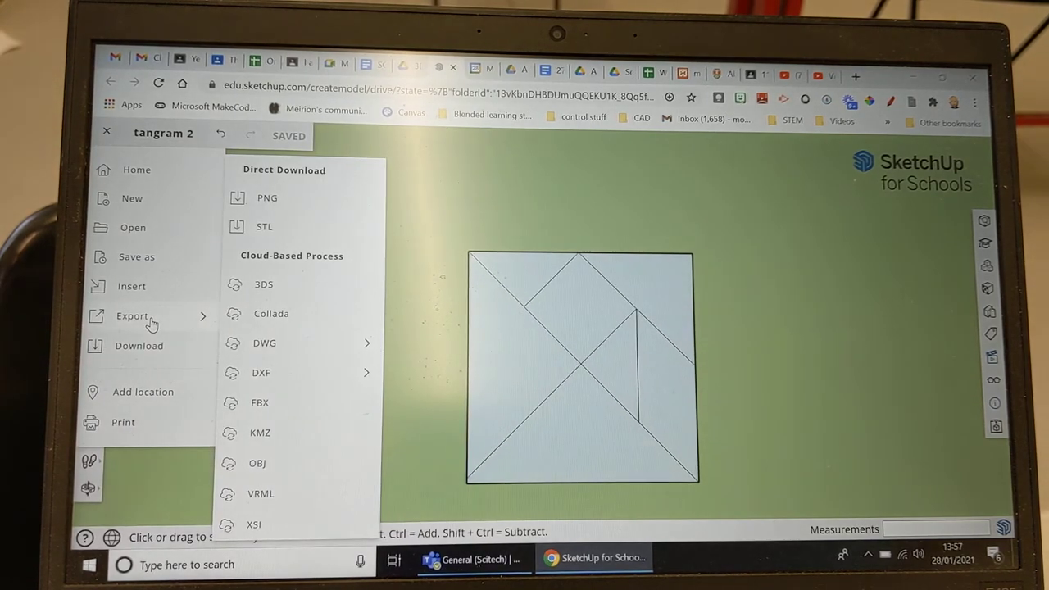
pyautogui.moveTo(285, 388)
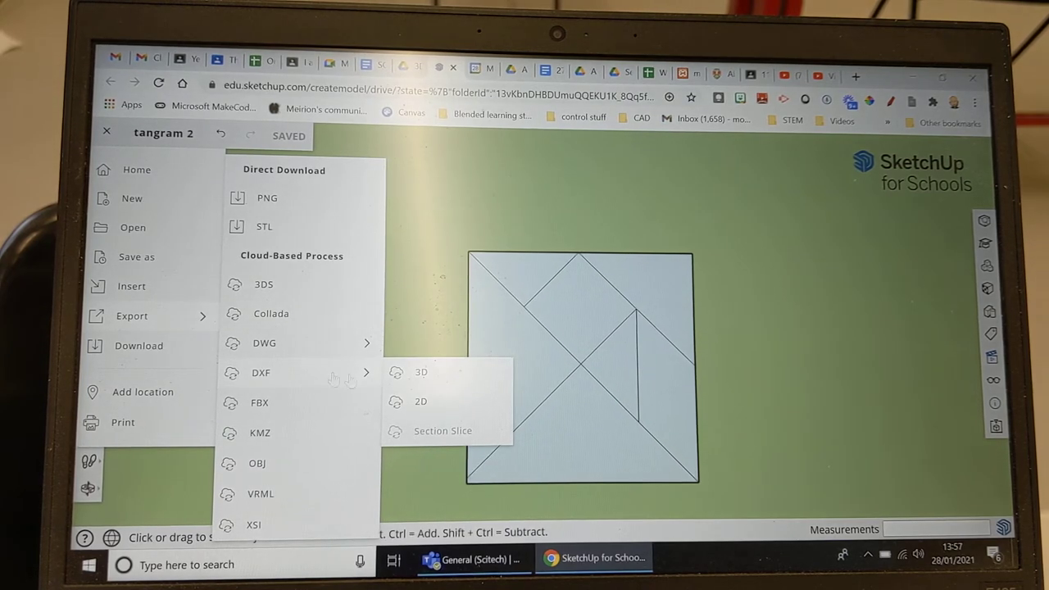
pyautogui.moveTo(420, 401)
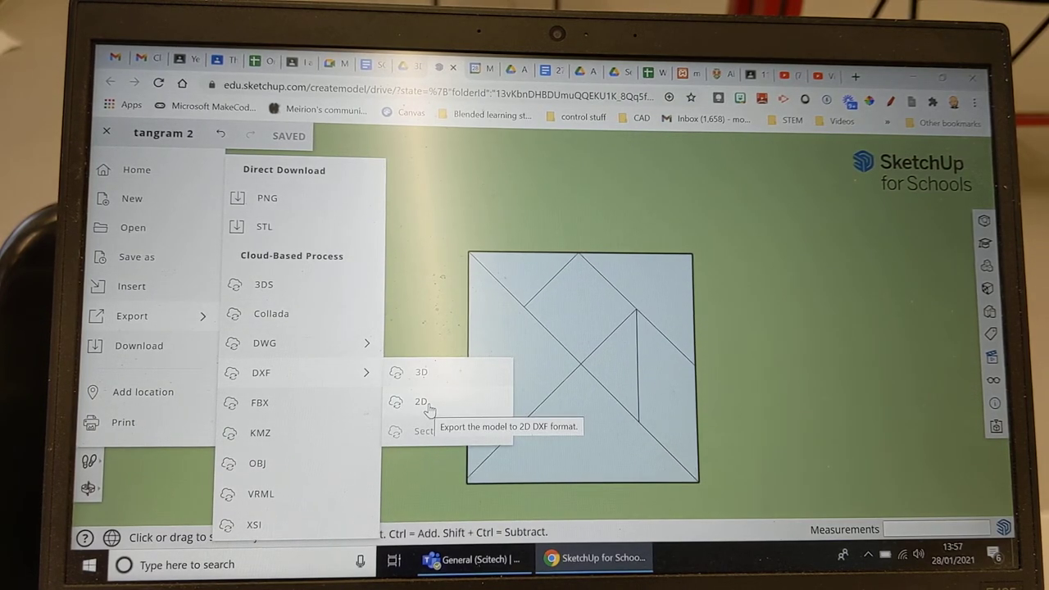
pyautogui.click(421, 401)
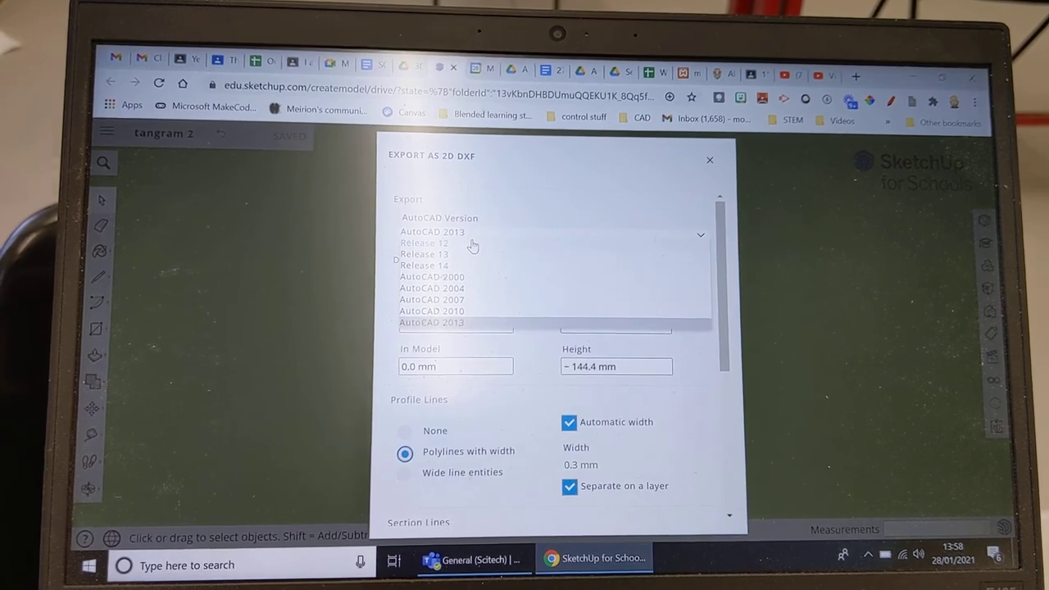
# Step: Set the AutoCAD version to Release 12 and start the 2D DXF export
pyautogui.click(424, 243)
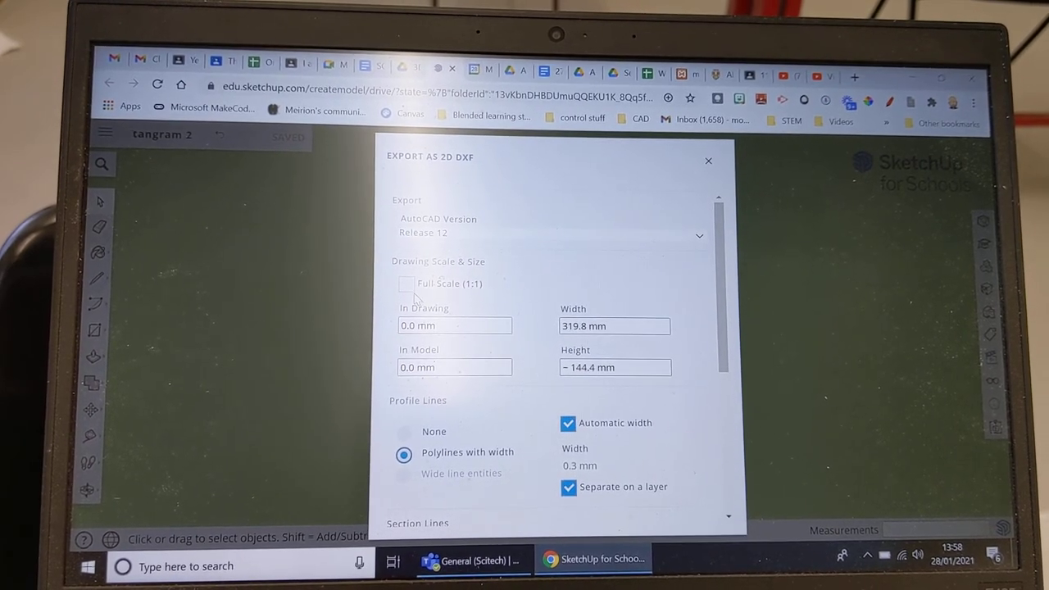
pyautogui.click(405, 284)
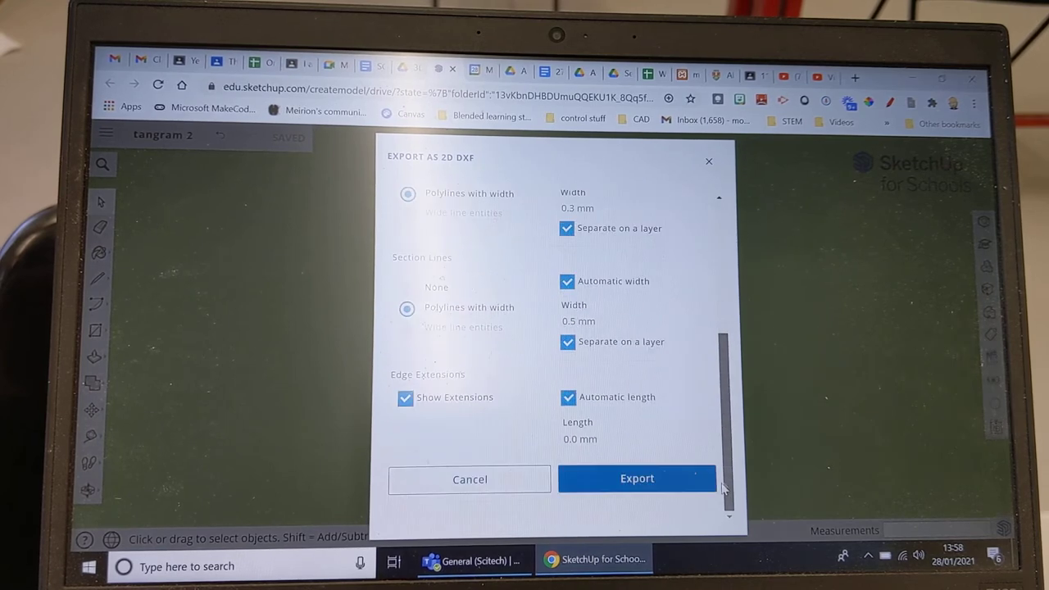
pyautogui.click(636, 478)
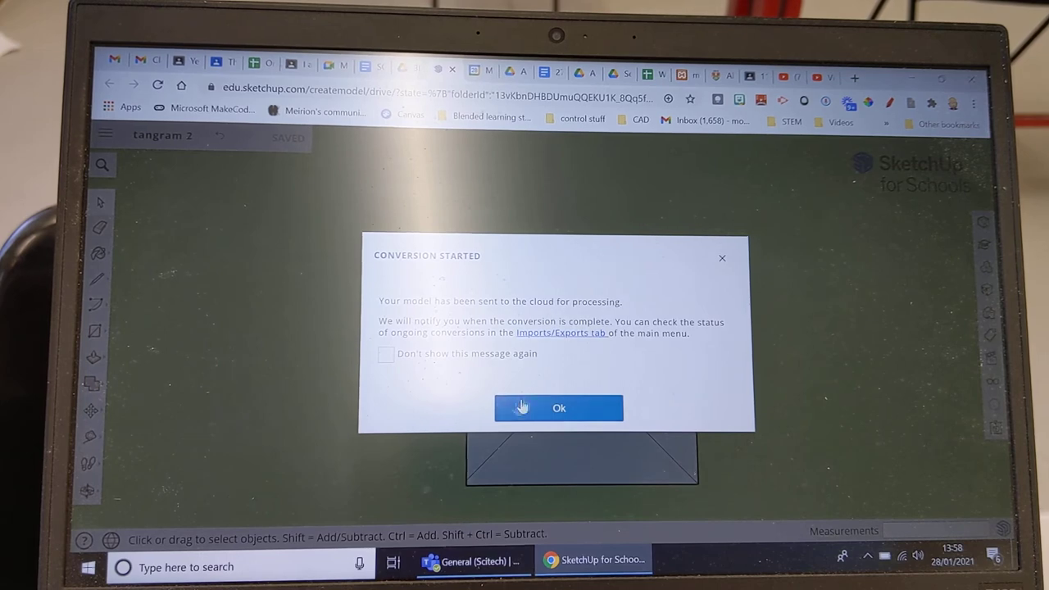
pyautogui.moveTo(313, 472)
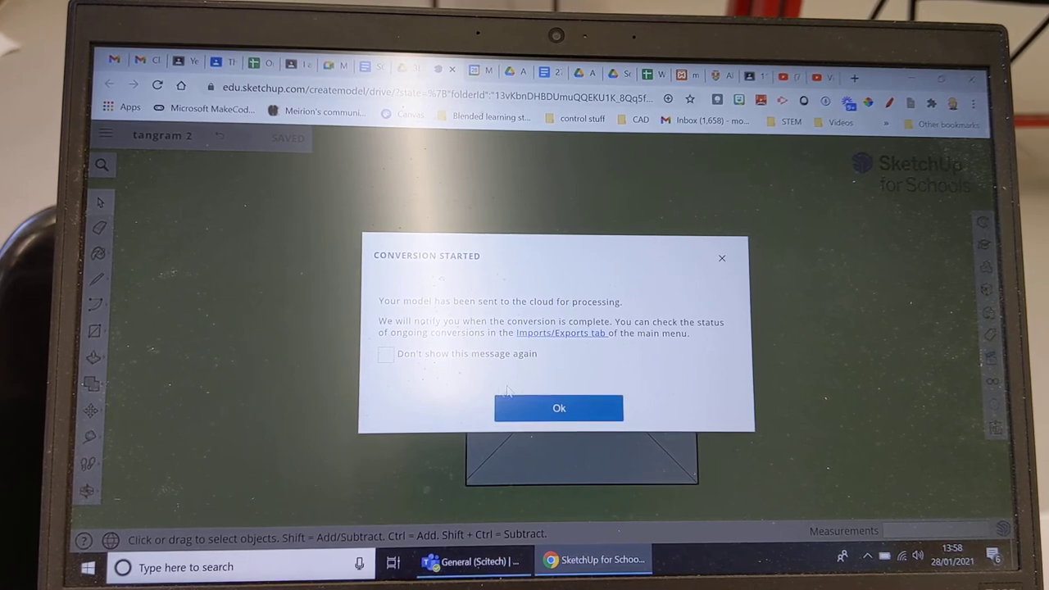
# Step: Acknowledge the conversion notice and download the completed tangram 2 DXF file
pyautogui.click(557, 407)
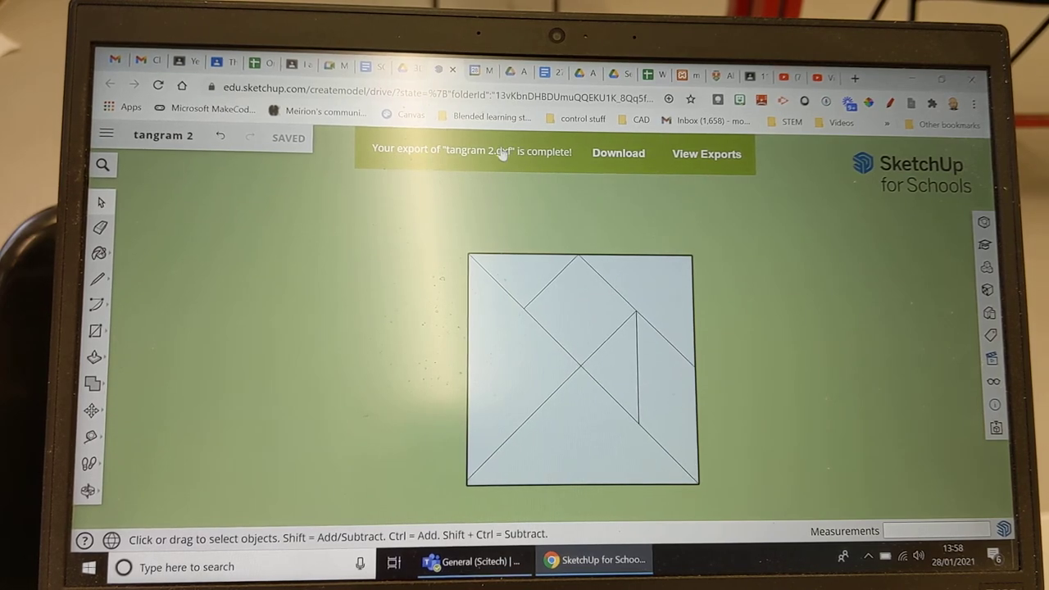
pyautogui.click(618, 154)
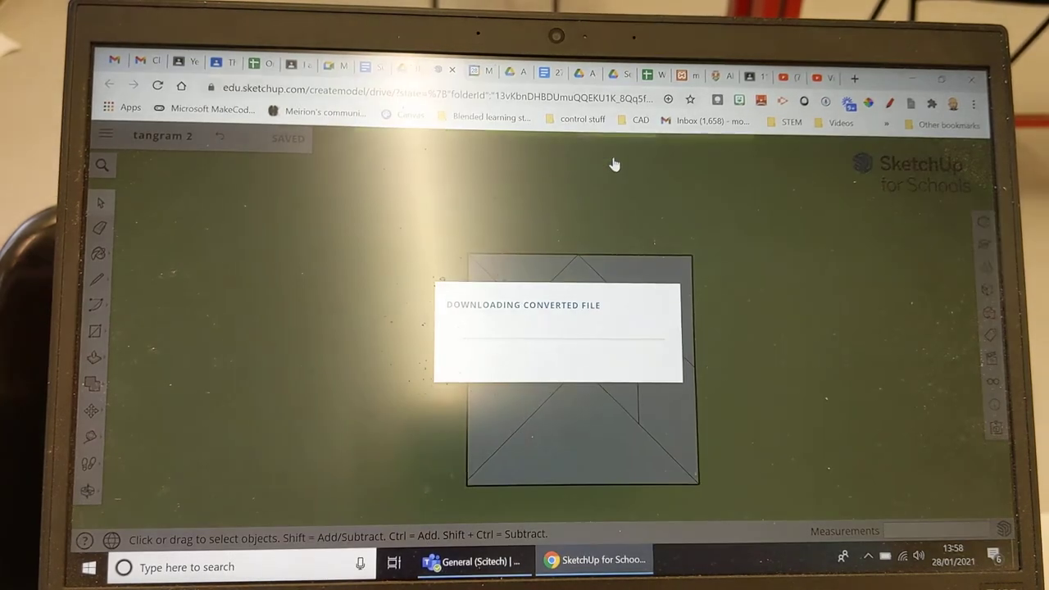